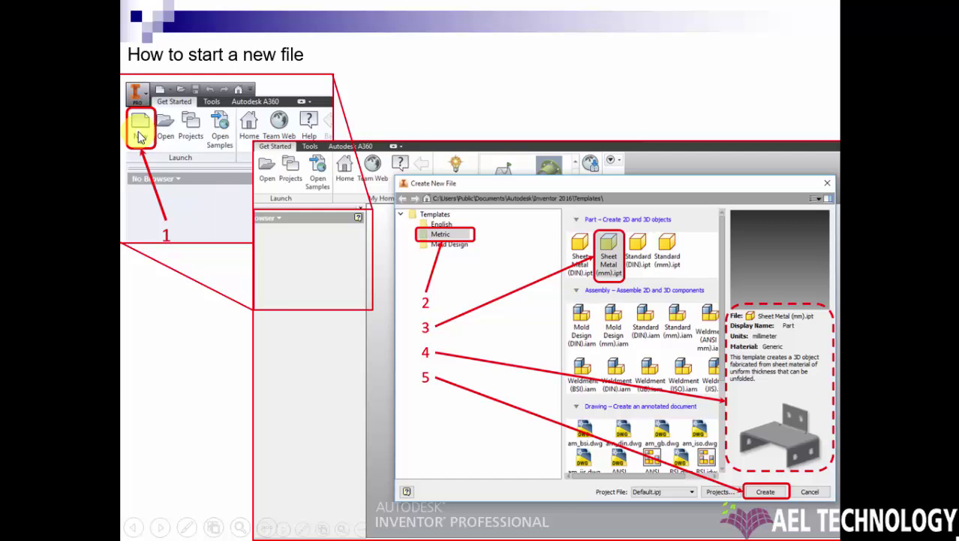
mouse_move(405, 226)
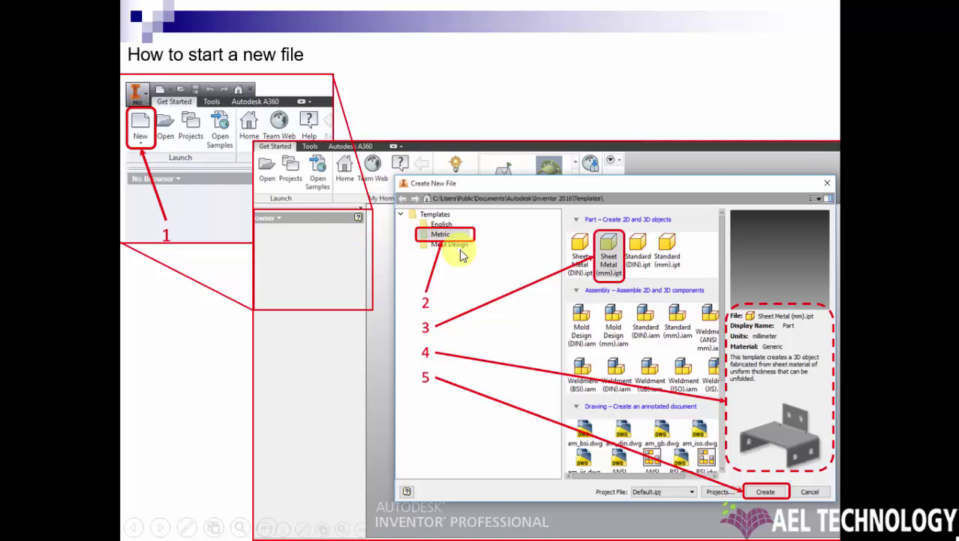
mouse_move(479, 241)
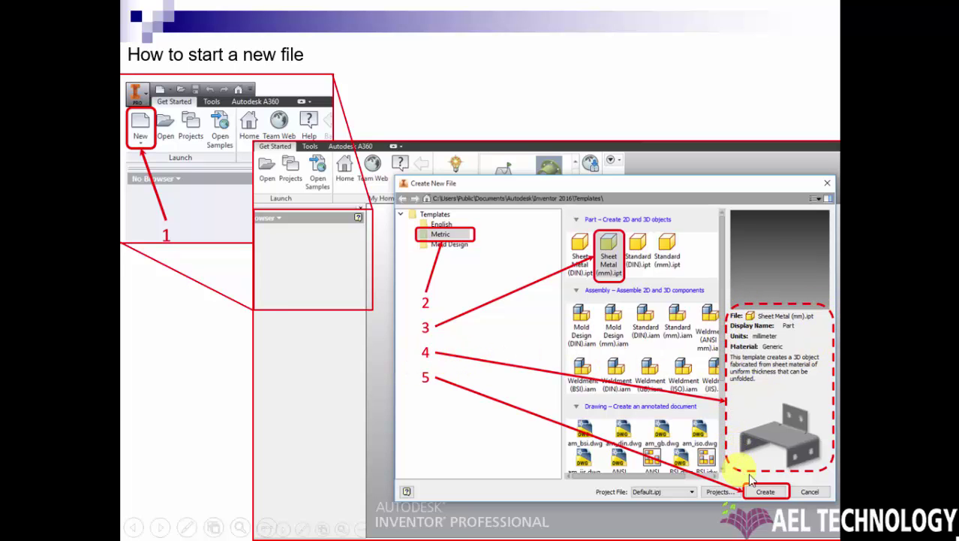
mouse_move(828, 329)
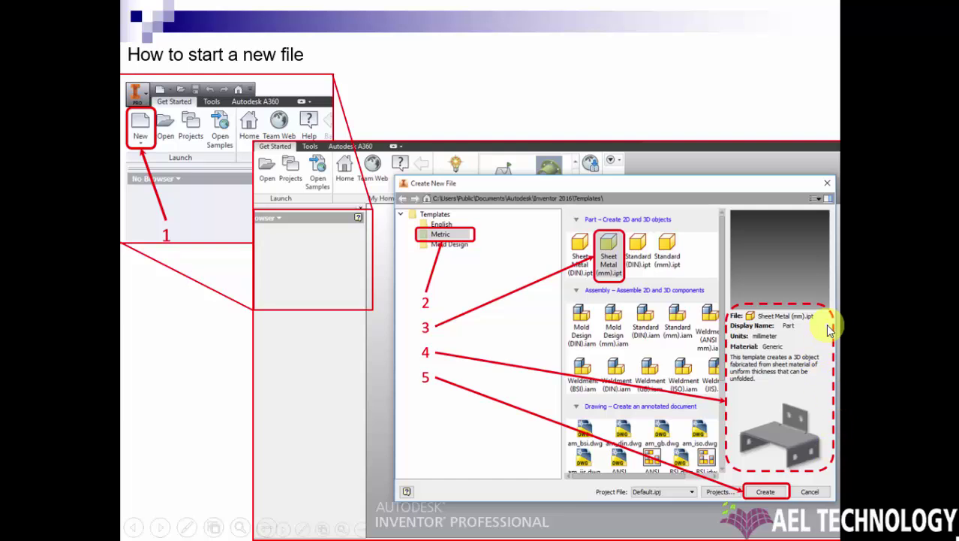
mouse_move(484, 416)
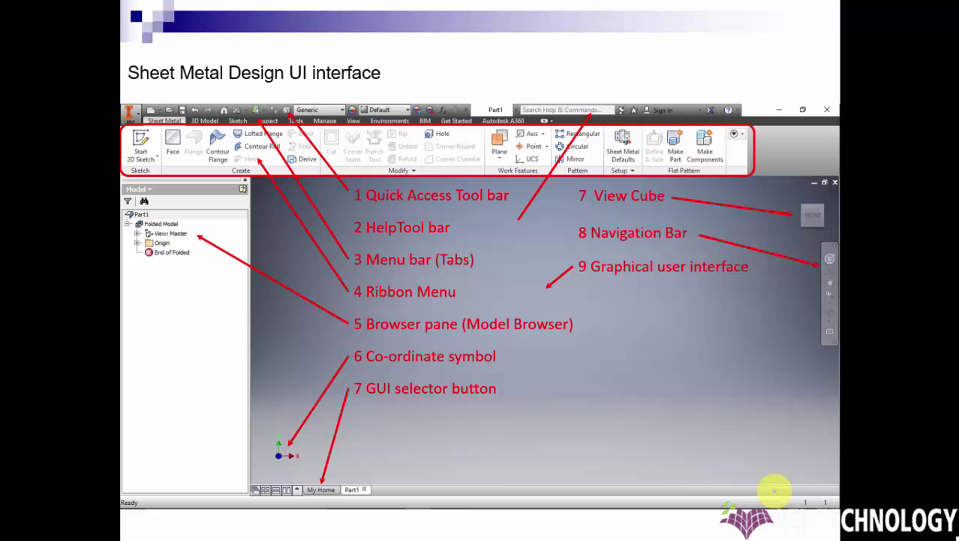
mouse_move(701, 400)
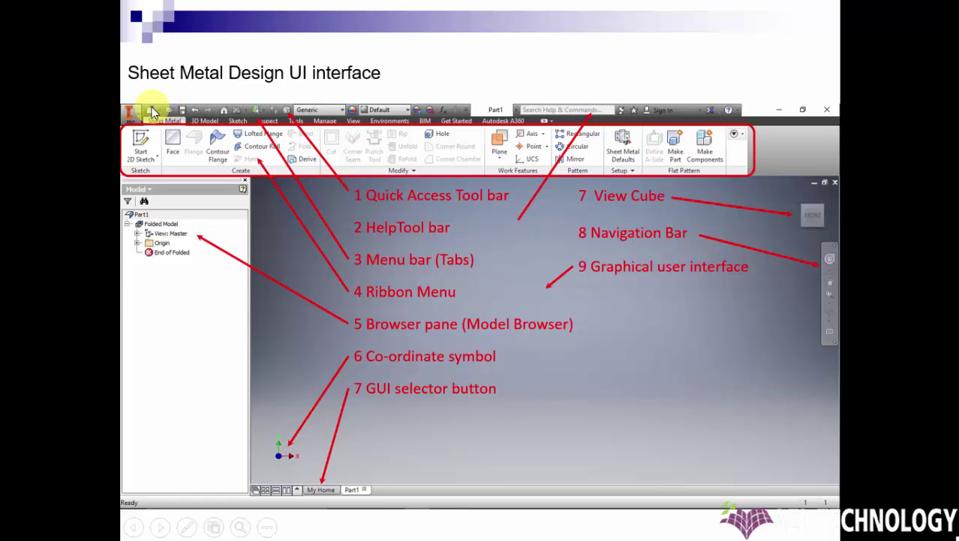
mouse_move(298, 113)
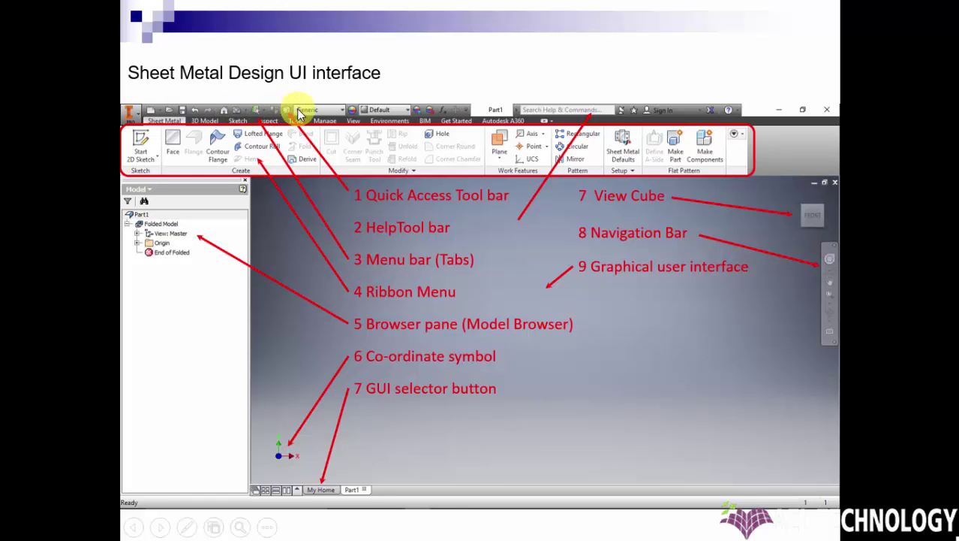
mouse_move(500, 227)
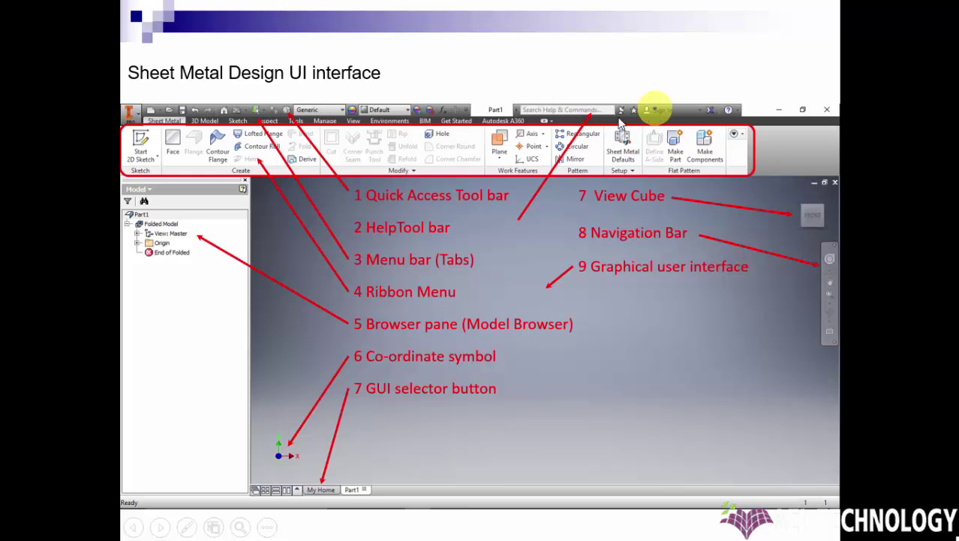
mouse_move(259, 124)
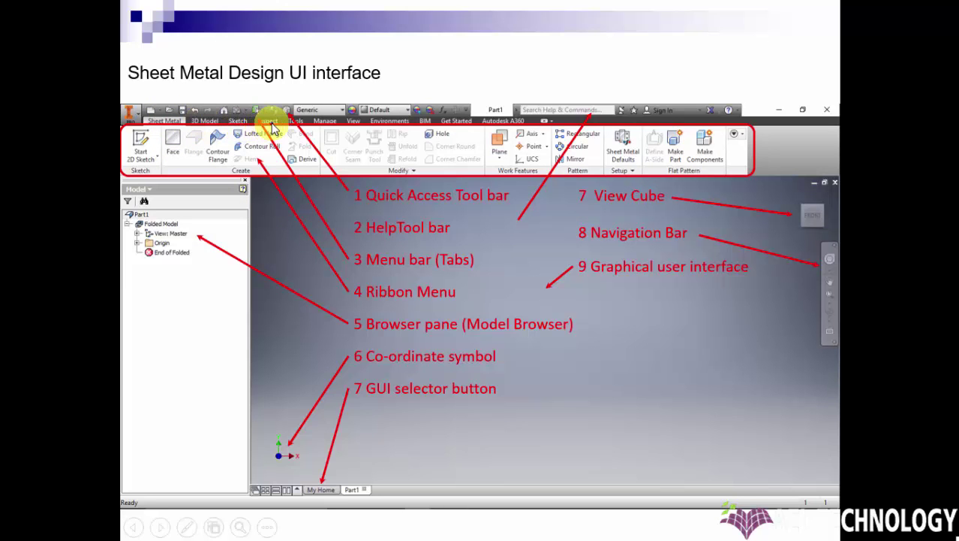
mouse_move(214, 237)
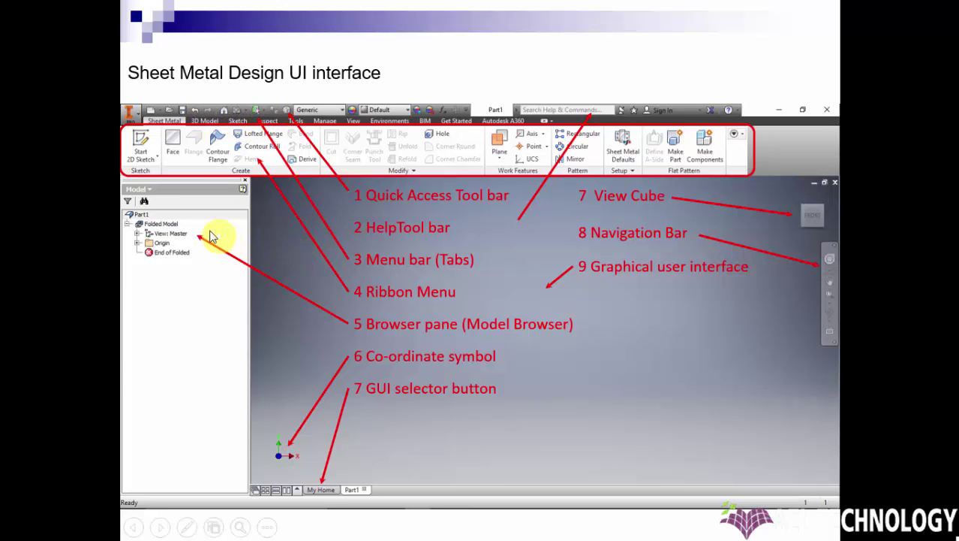
mouse_move(135, 263)
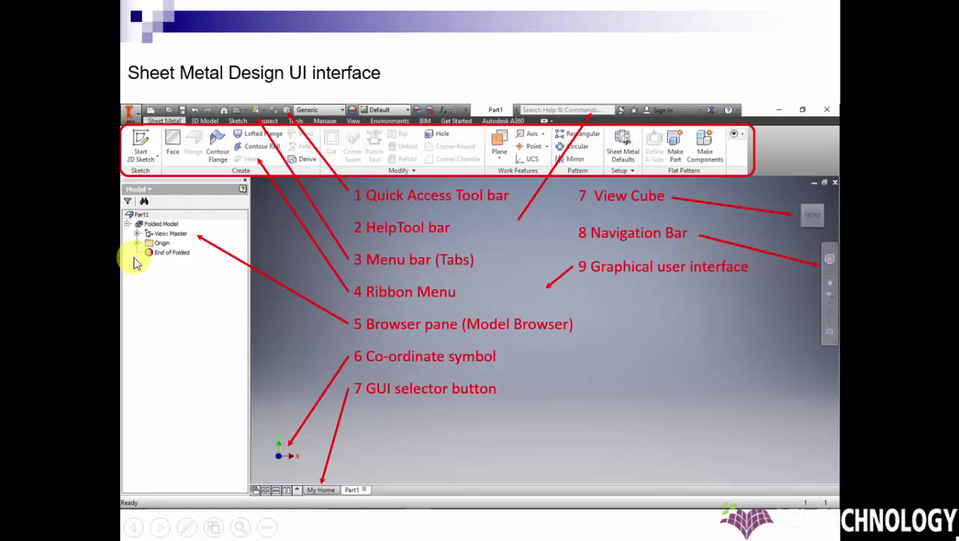
mouse_move(199, 249)
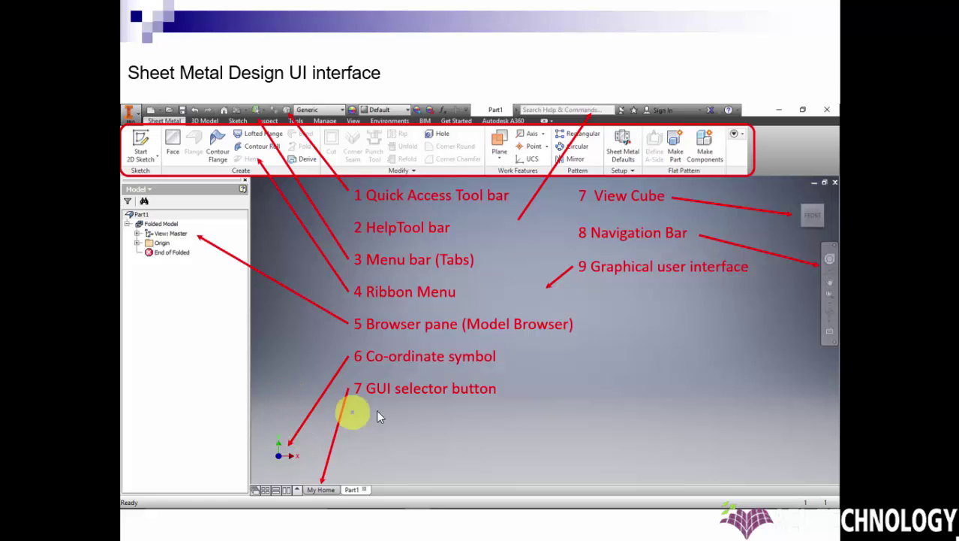
mouse_move(446, 405)
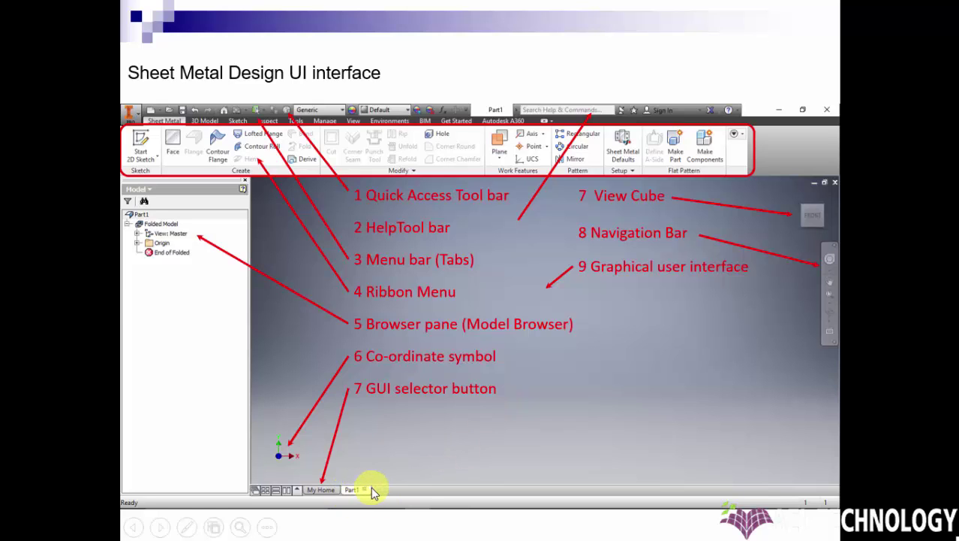
mouse_move(368, 489)
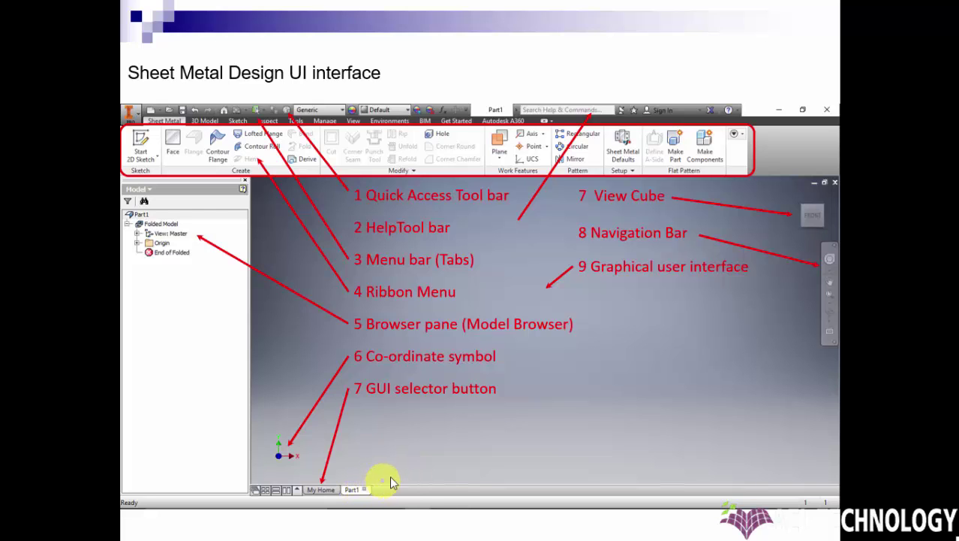
mouse_move(586, 218)
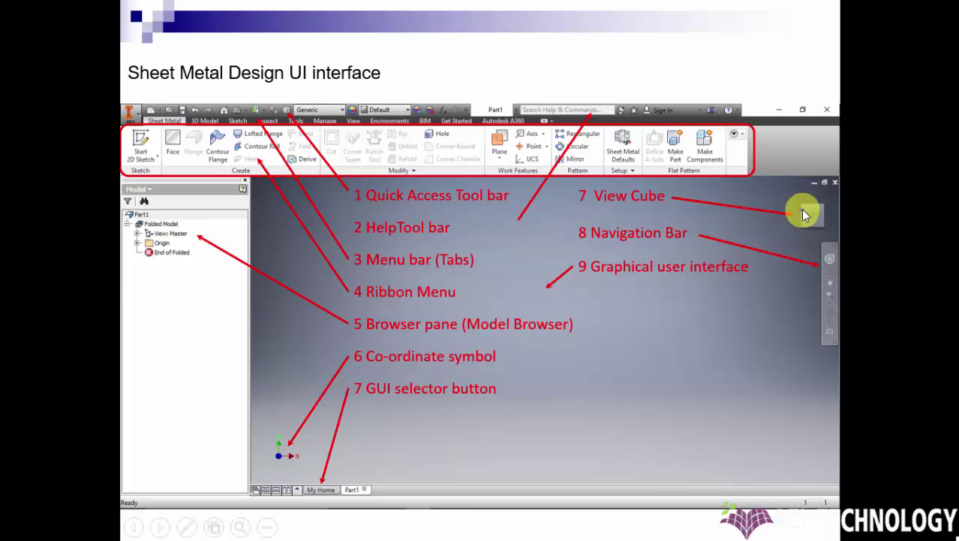
mouse_move(830, 232)
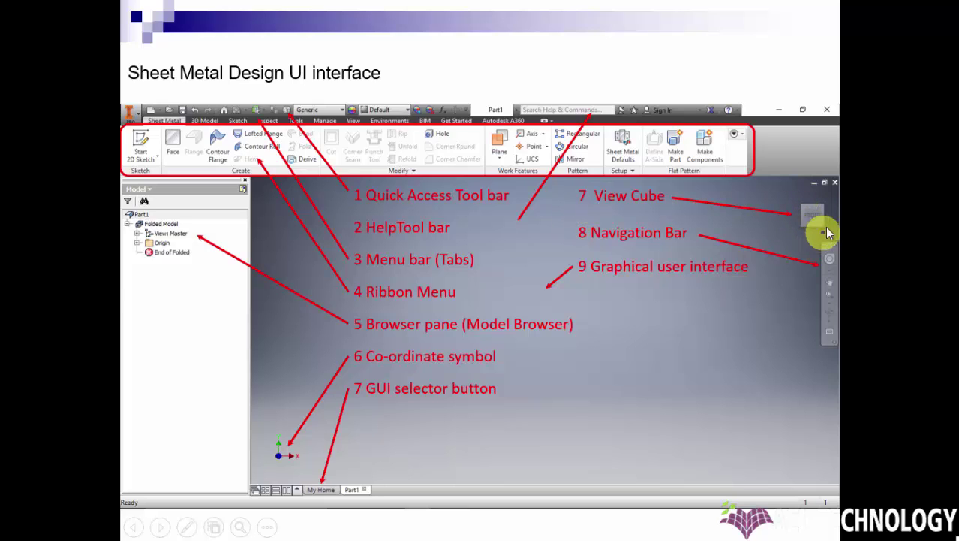
mouse_move(755, 276)
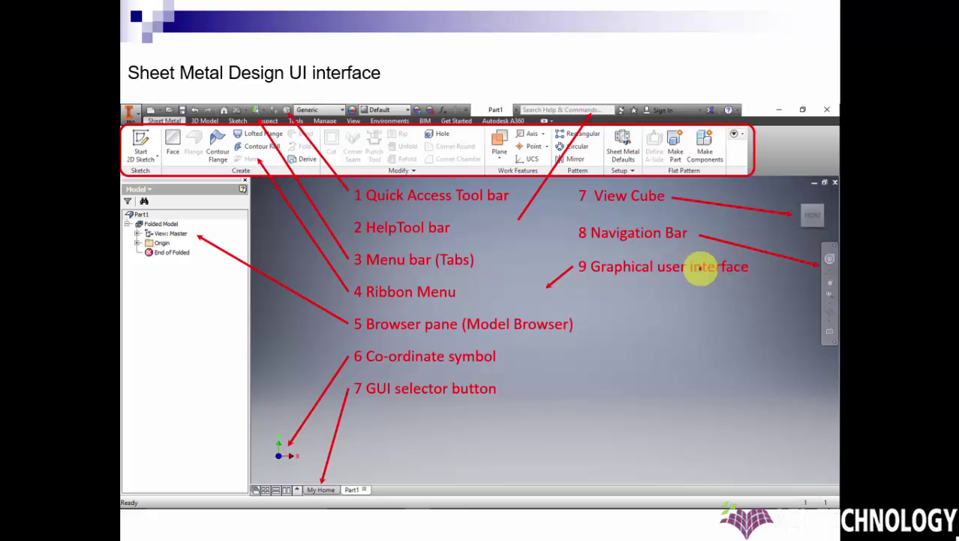
mouse_move(766, 242)
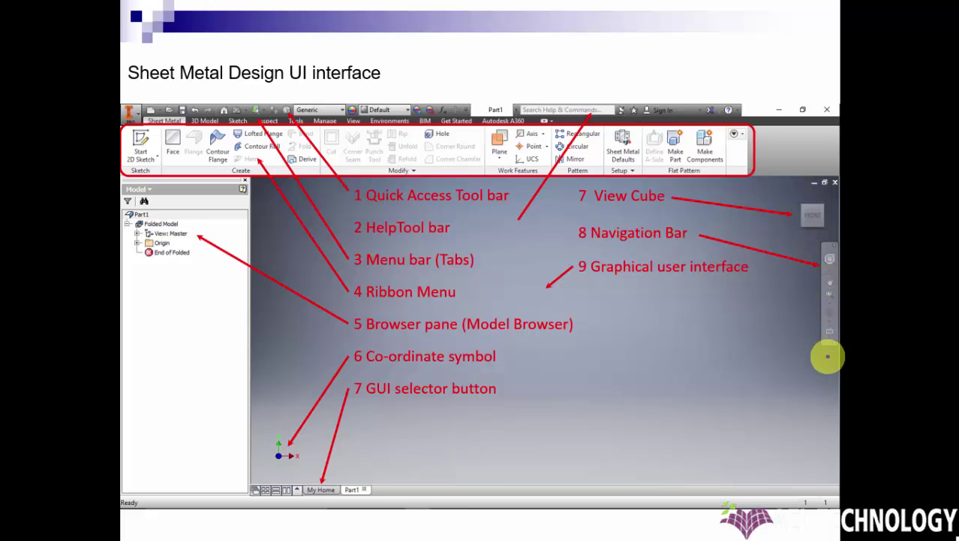
mouse_move(807, 331)
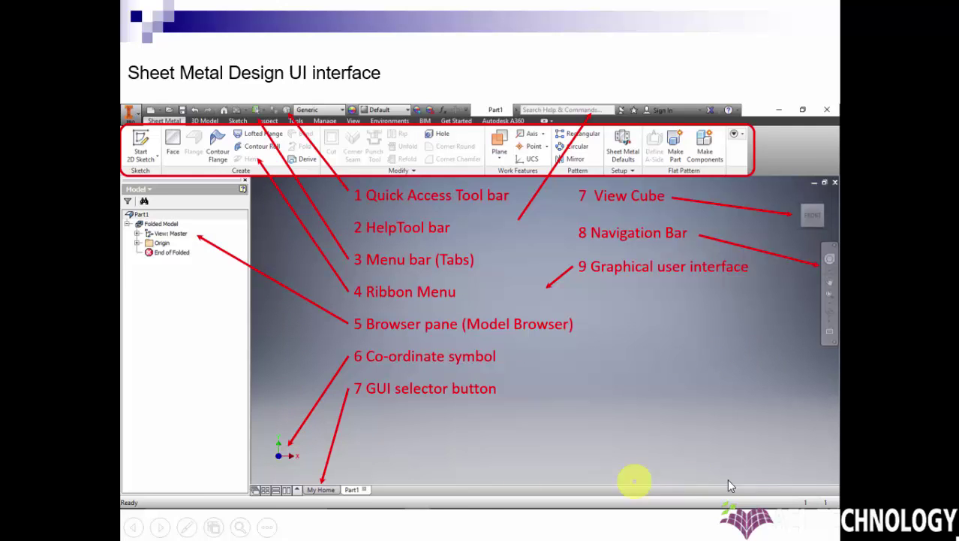
mouse_move(327, 231)
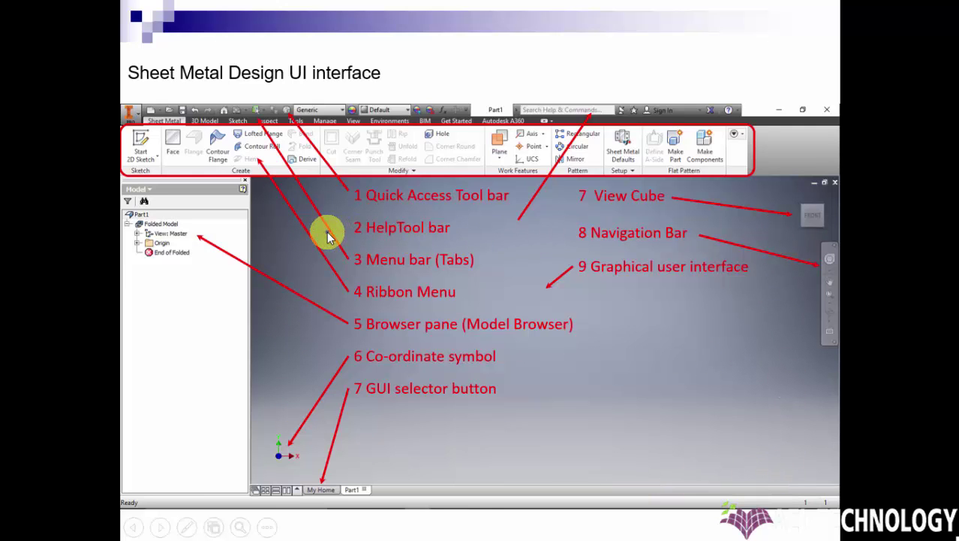